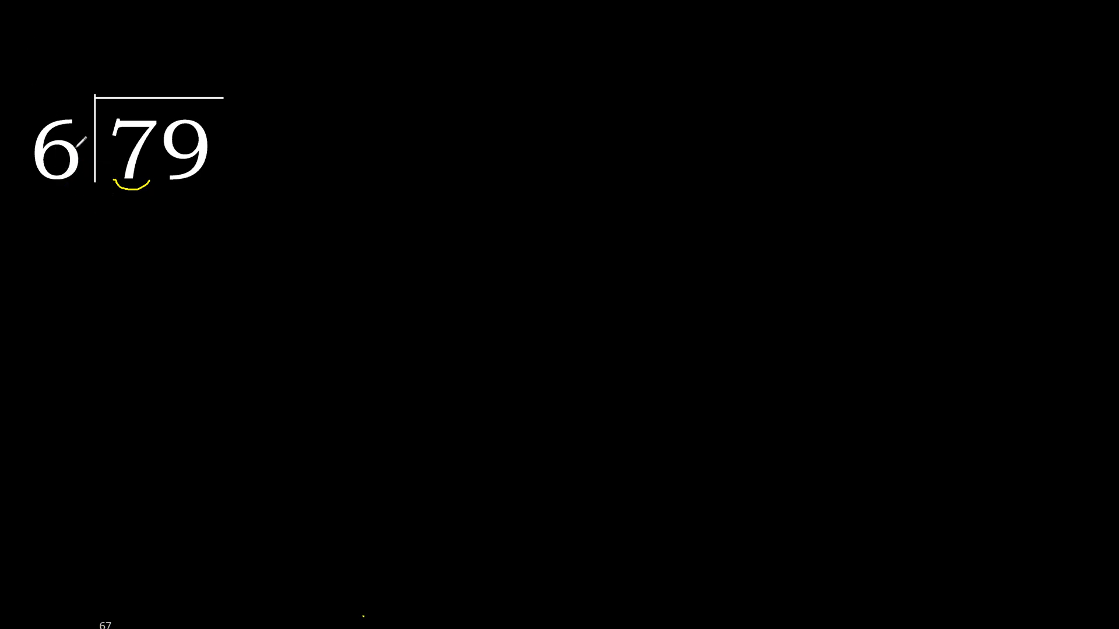
- Write quotient digit 1 above the 7 and the product 6 below it in yellow
left_click_drag(76, 153, 132, 90)
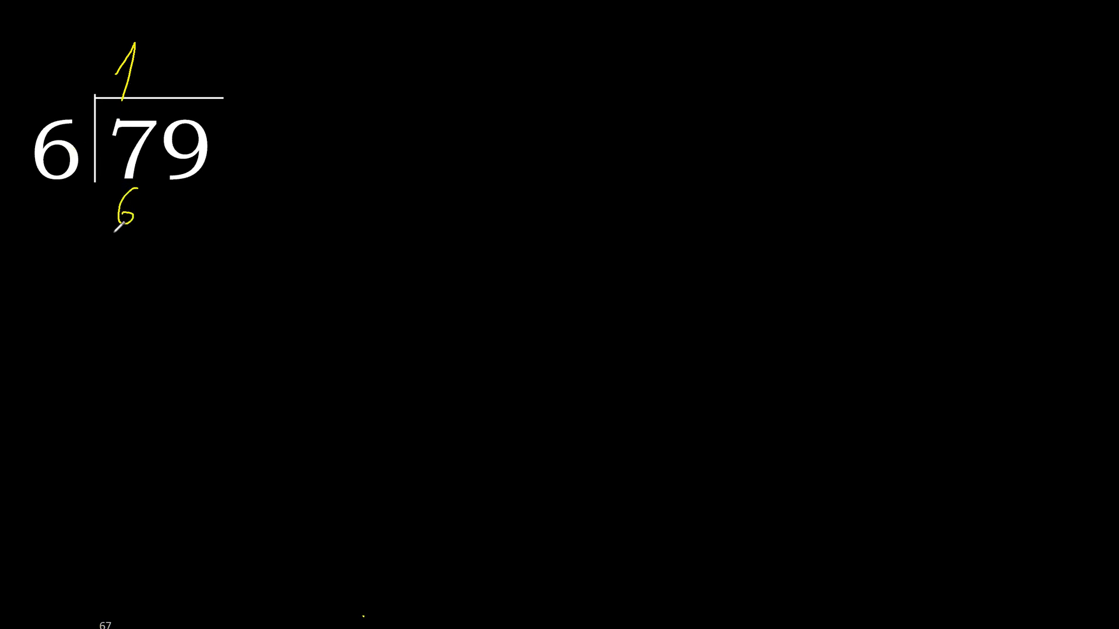
- Draw the subtraction line under the 6 and write the remainder digits beneath
left_click_drag(111, 229, 143, 222)
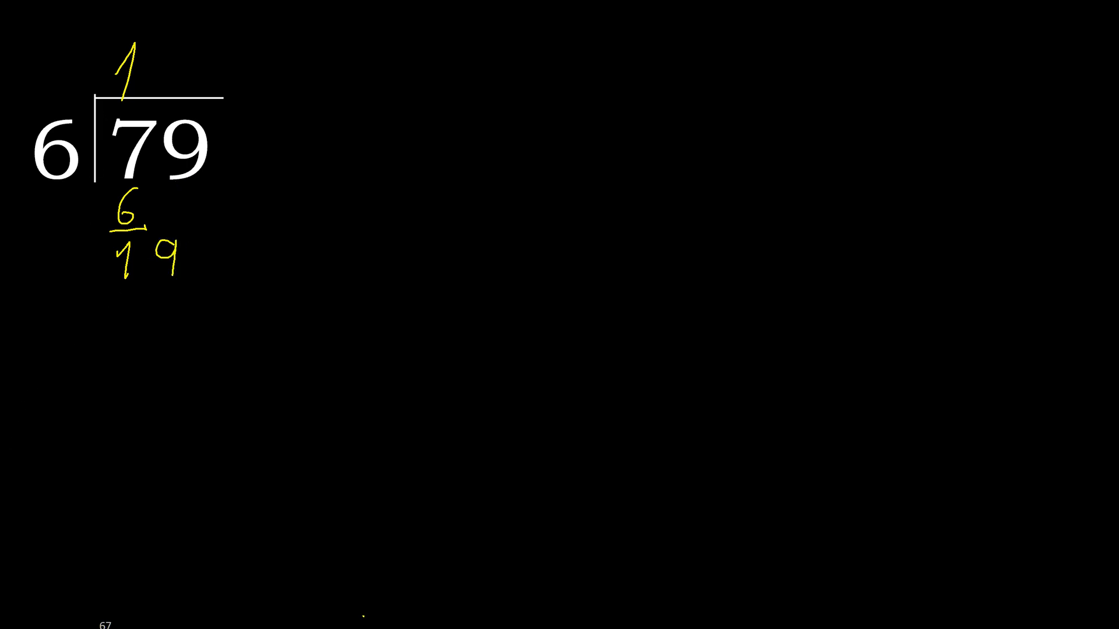
type("2")
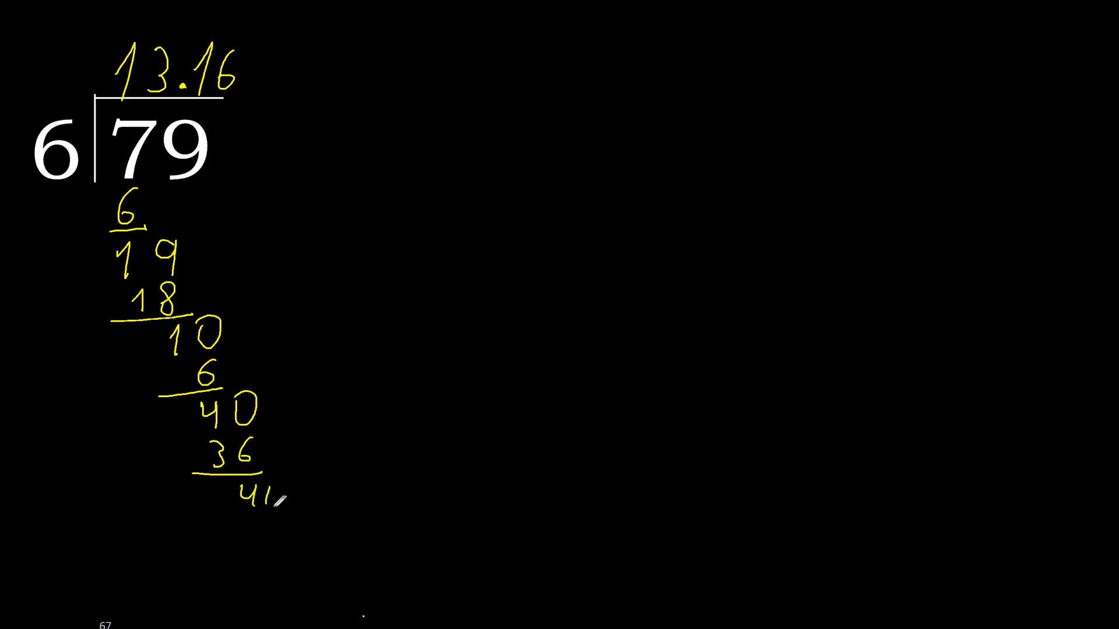
- Add repeating 6s to the quotient and write the recurring remainder 40 below
left_click(267, 493)
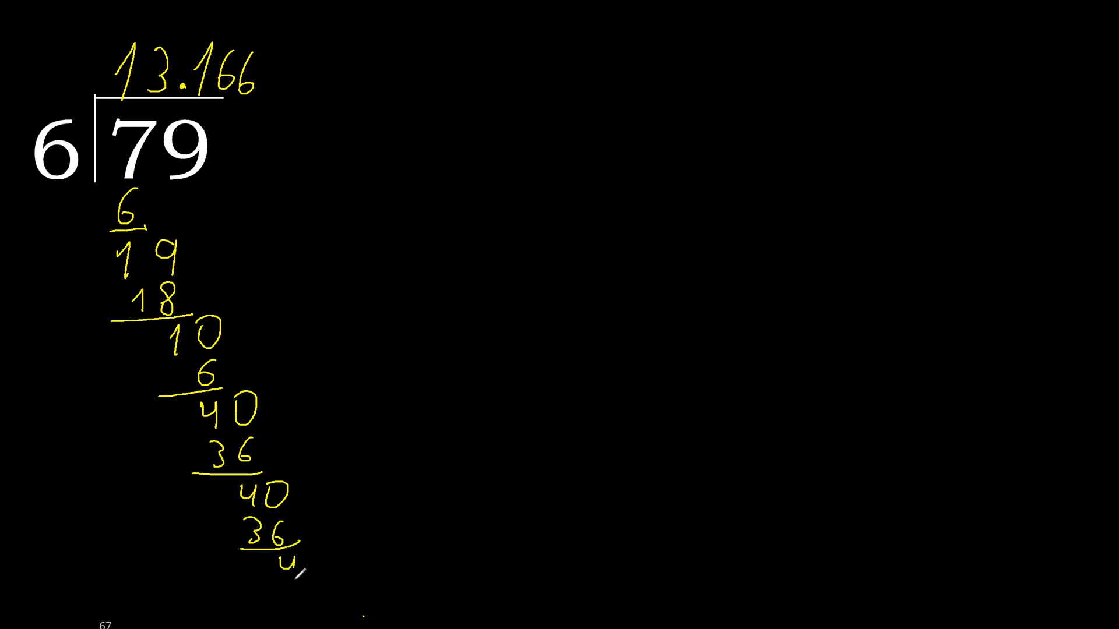
type("40")
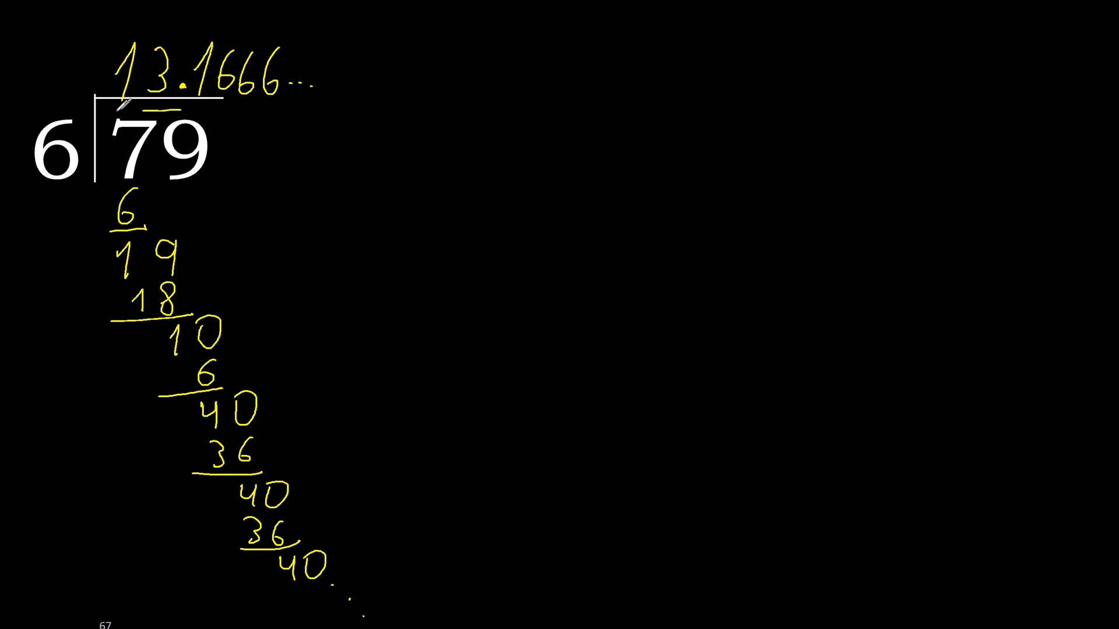
- Write an equals sign after 13.1666… followed by 13.1
left_click_drag(57, 149, 57, 149)
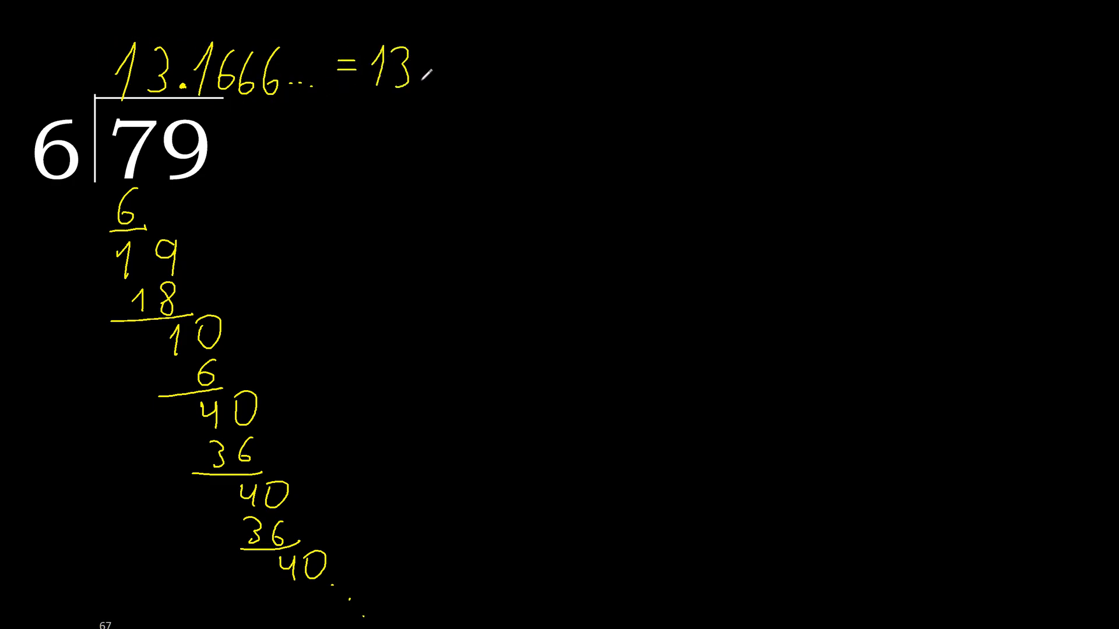
type("1")
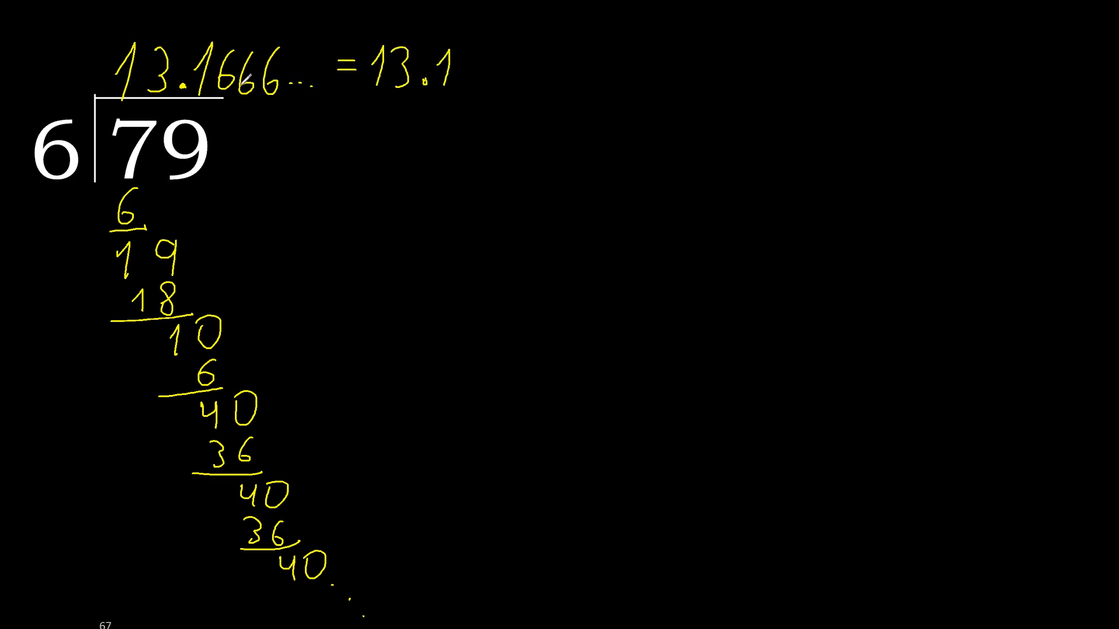